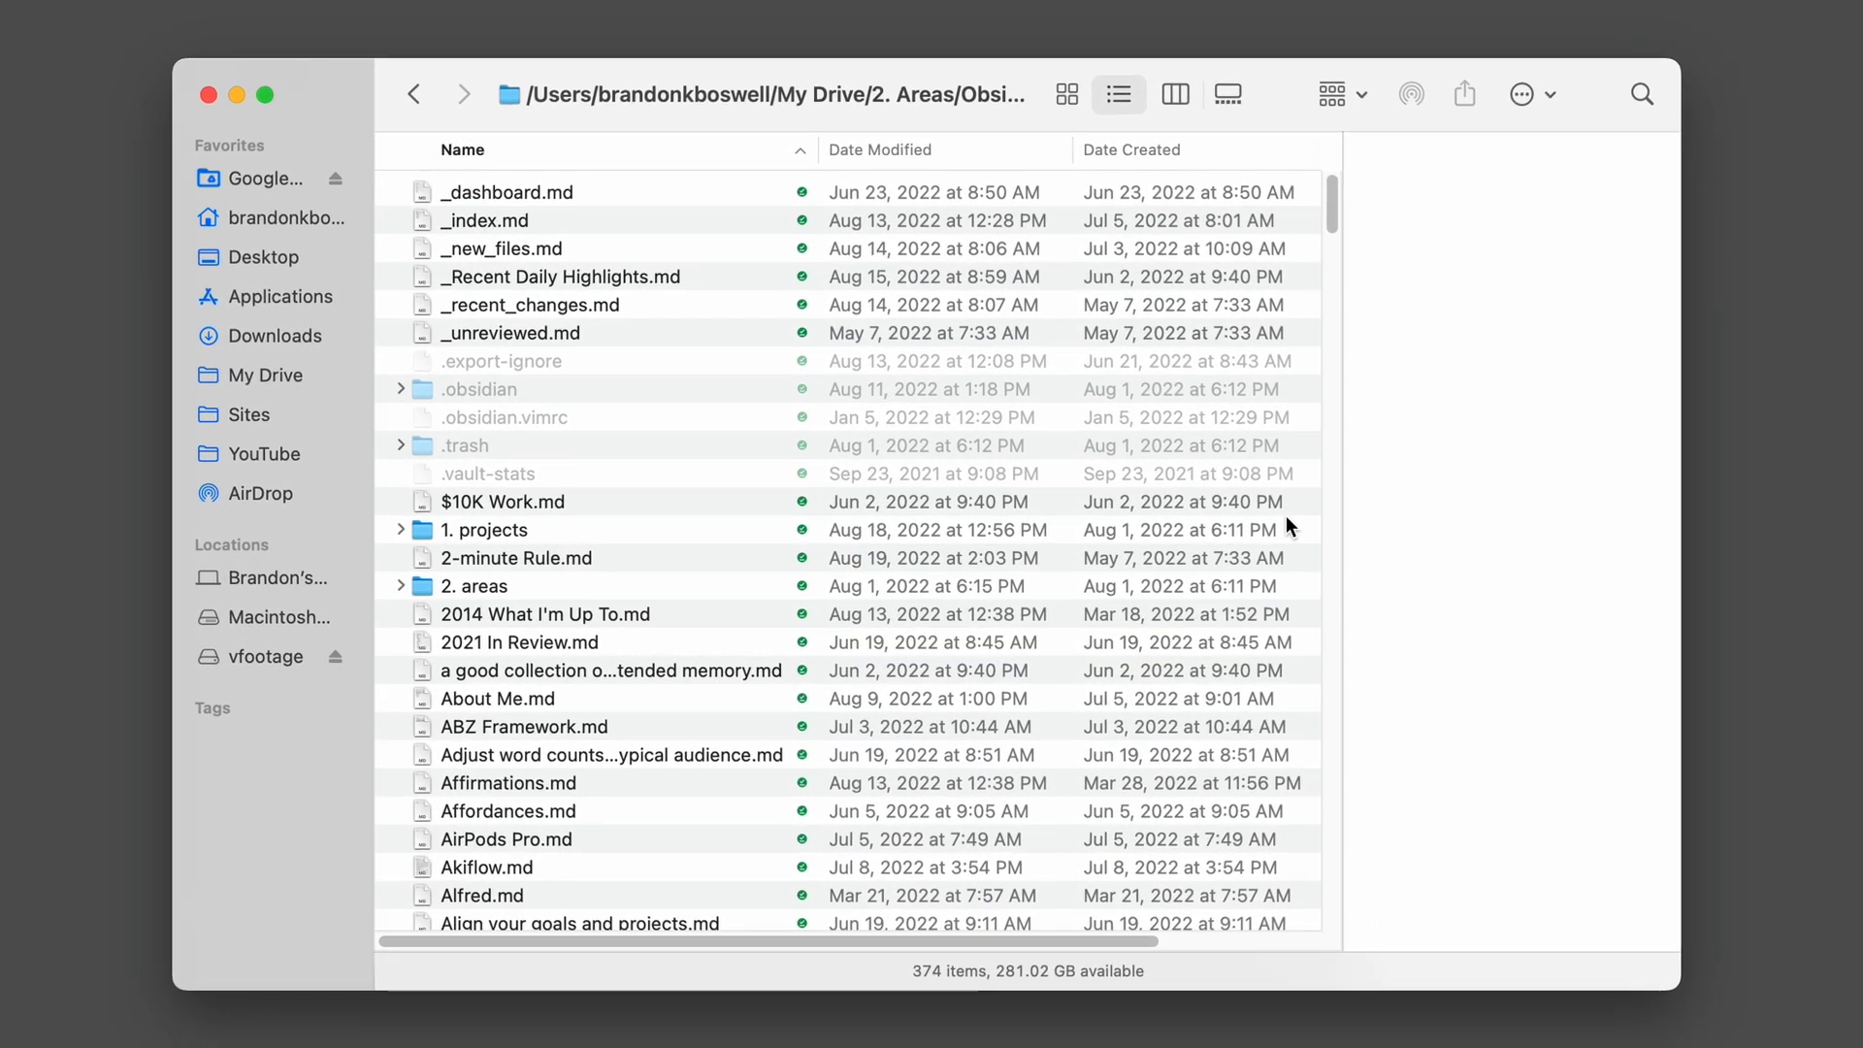
Scroll past the Projects table to the Drafts table listing 33 tagged files
{"action": "scroll", "scroll_direction": "down", "scroll_amount": 3}
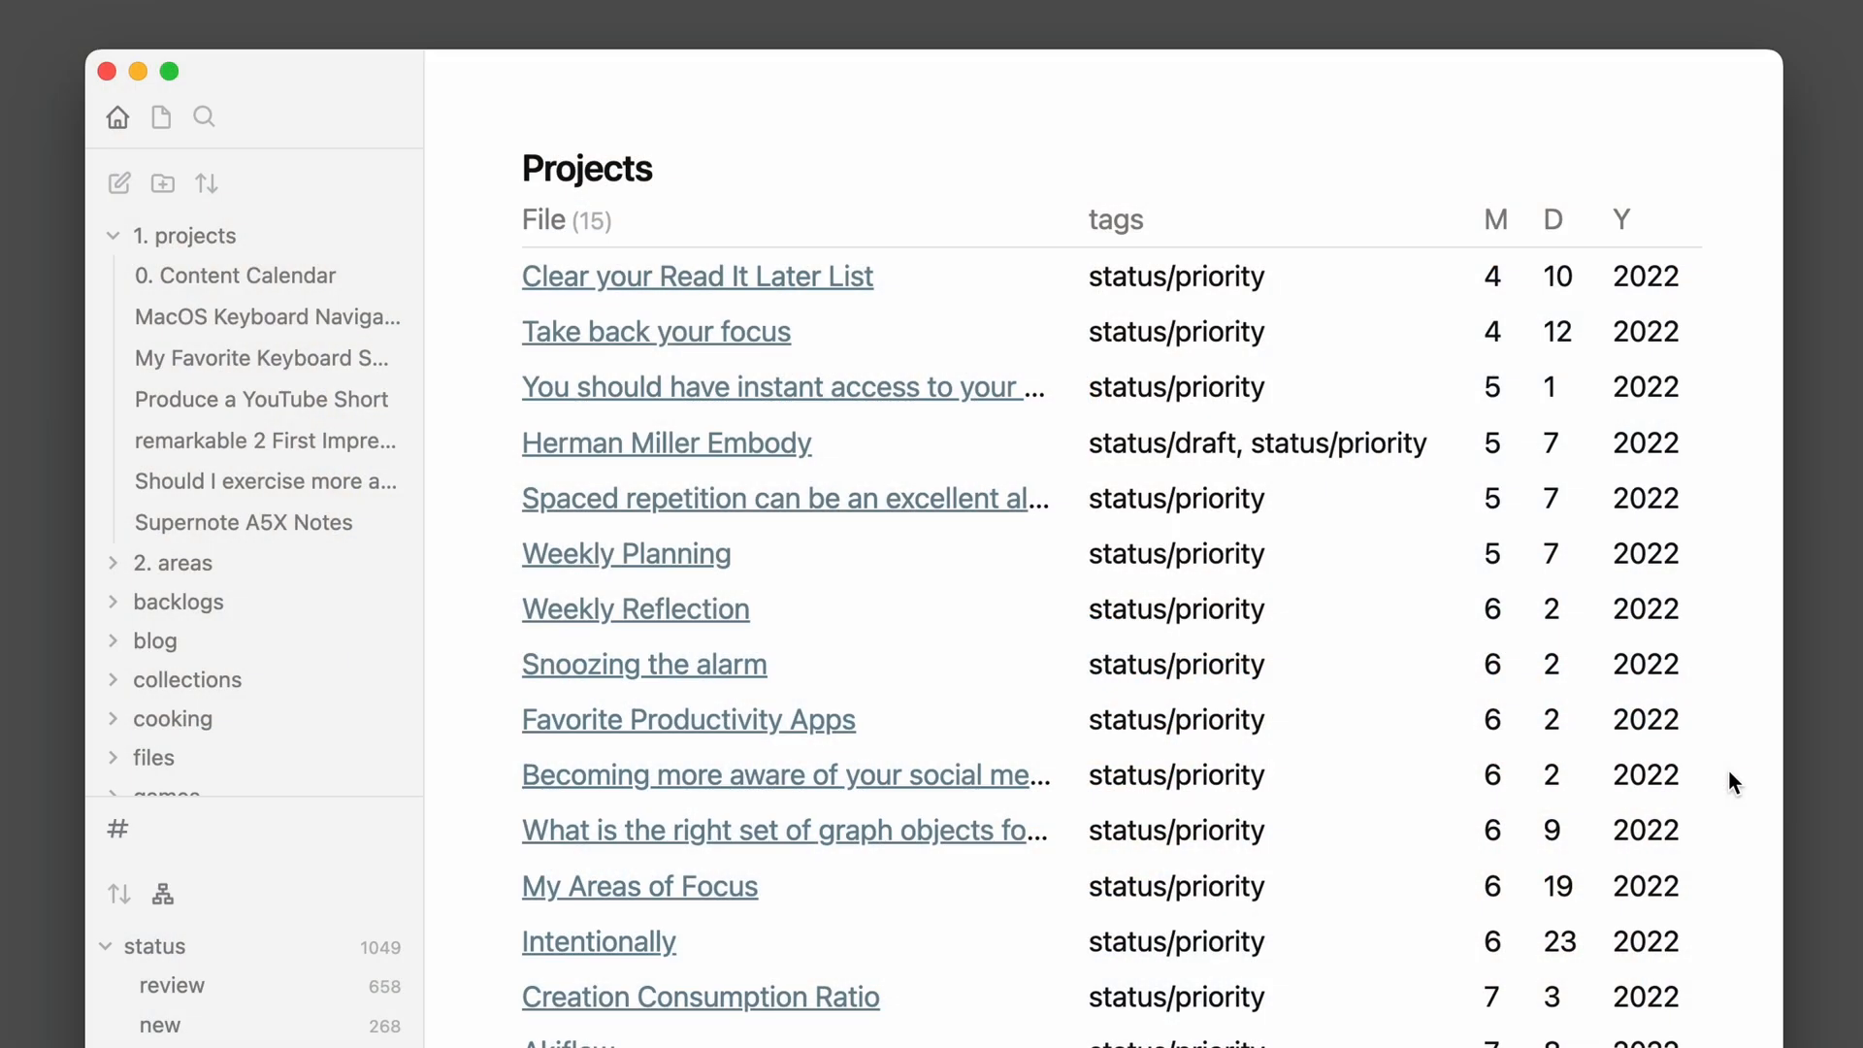
{"action": "scroll", "scroll_direction": "down", "scroll_amount": 3}
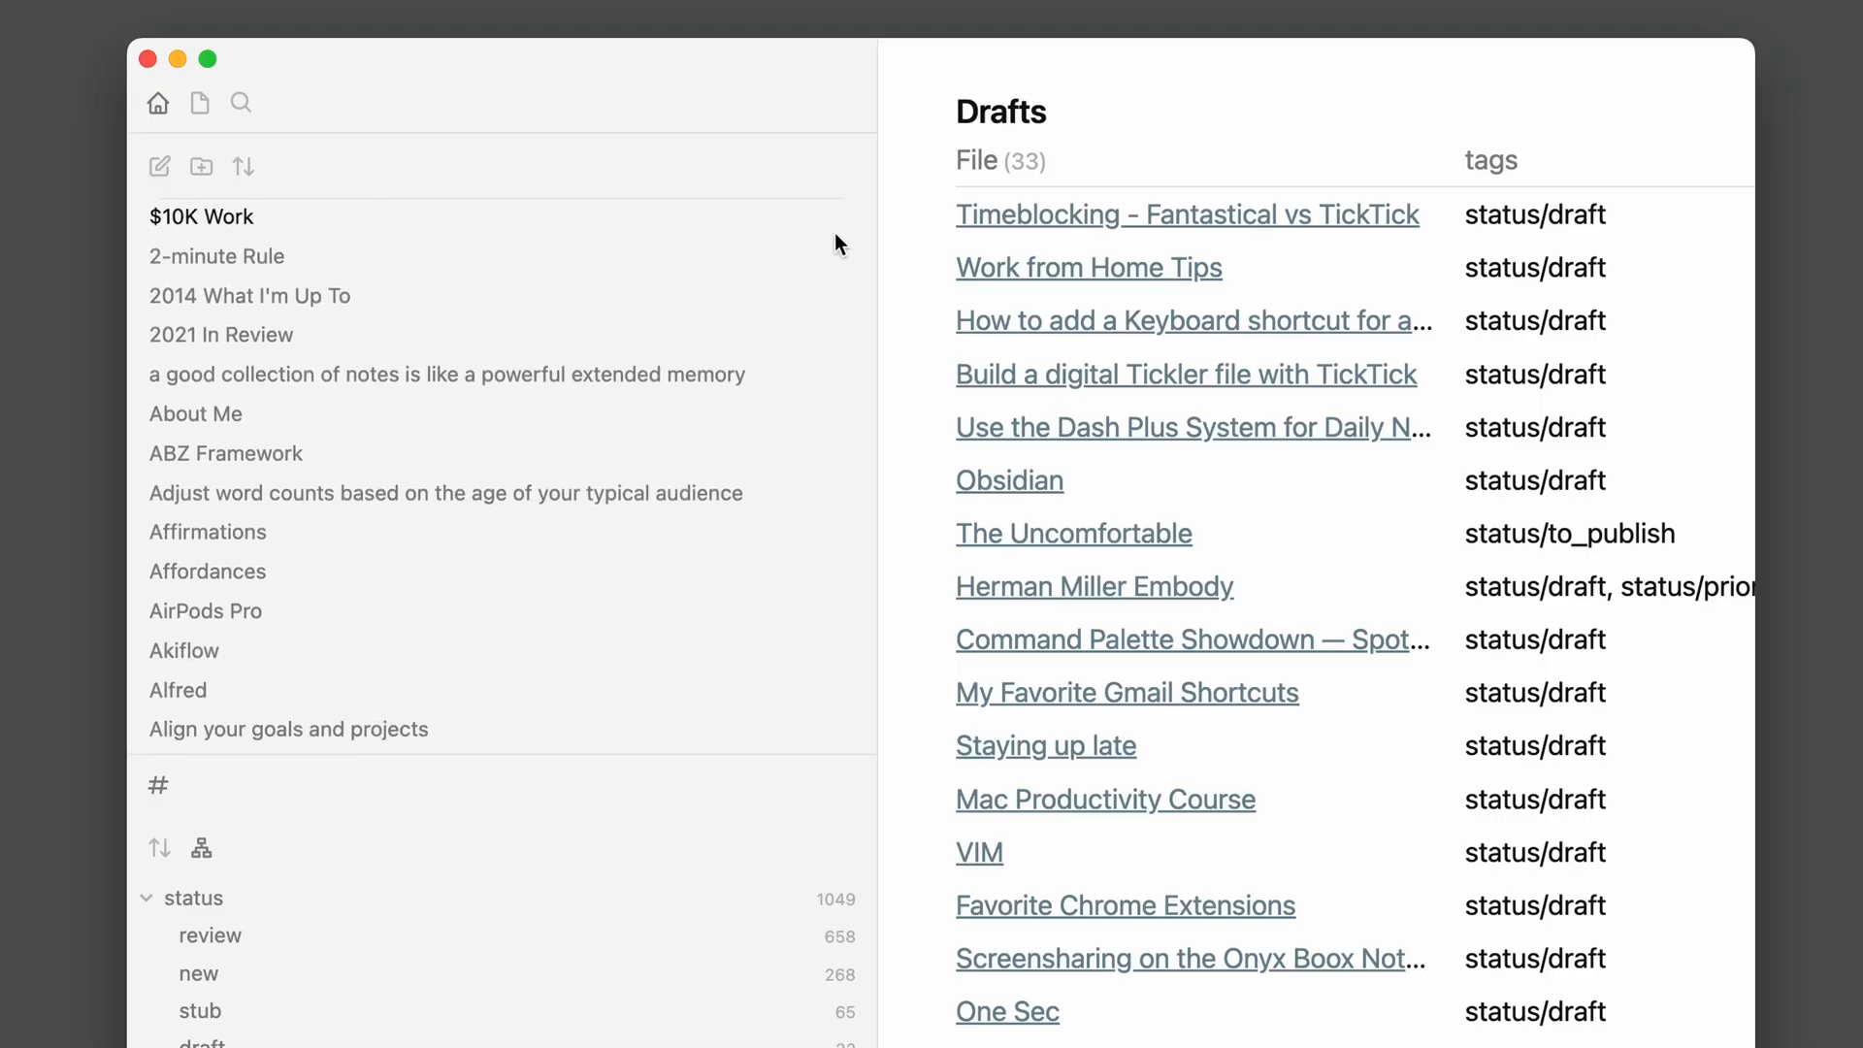
{"action": "scroll", "scroll_direction": "down", "scroll_amount": 3}
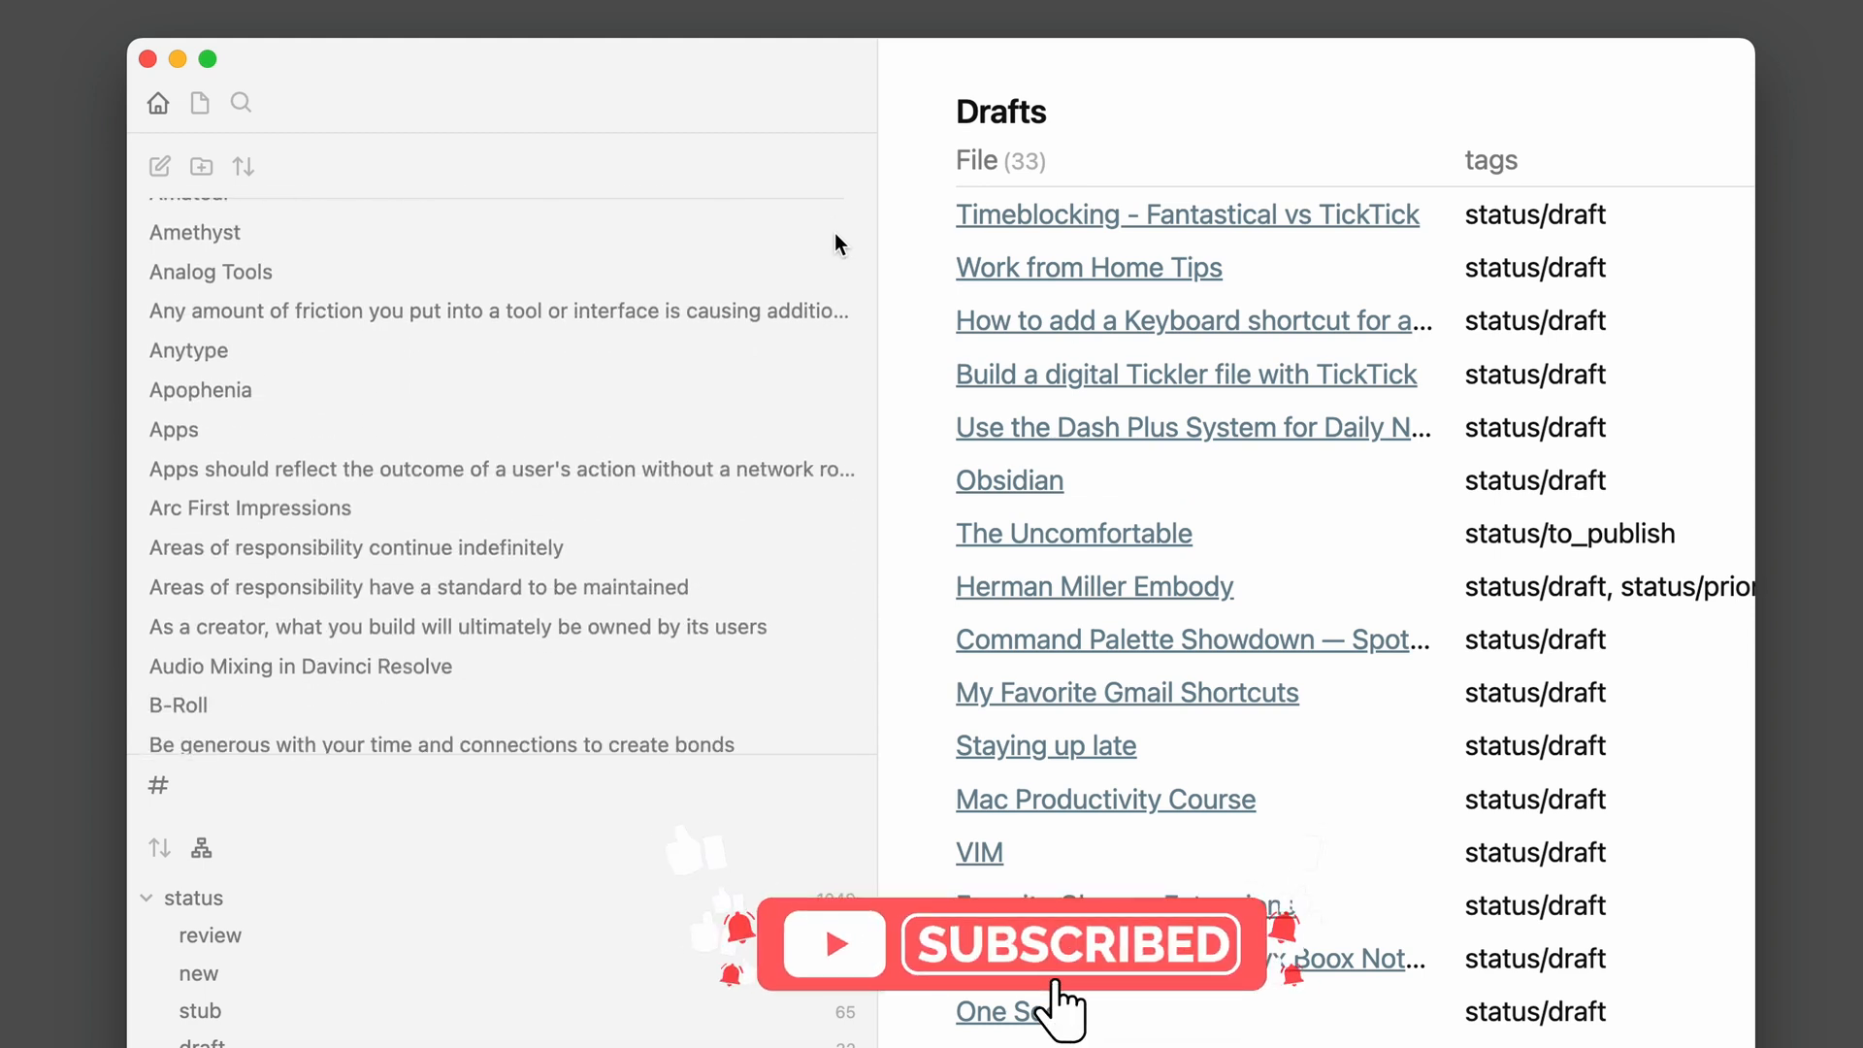
{"action": "scroll", "scroll_direction": "down", "scroll_amount": 3}
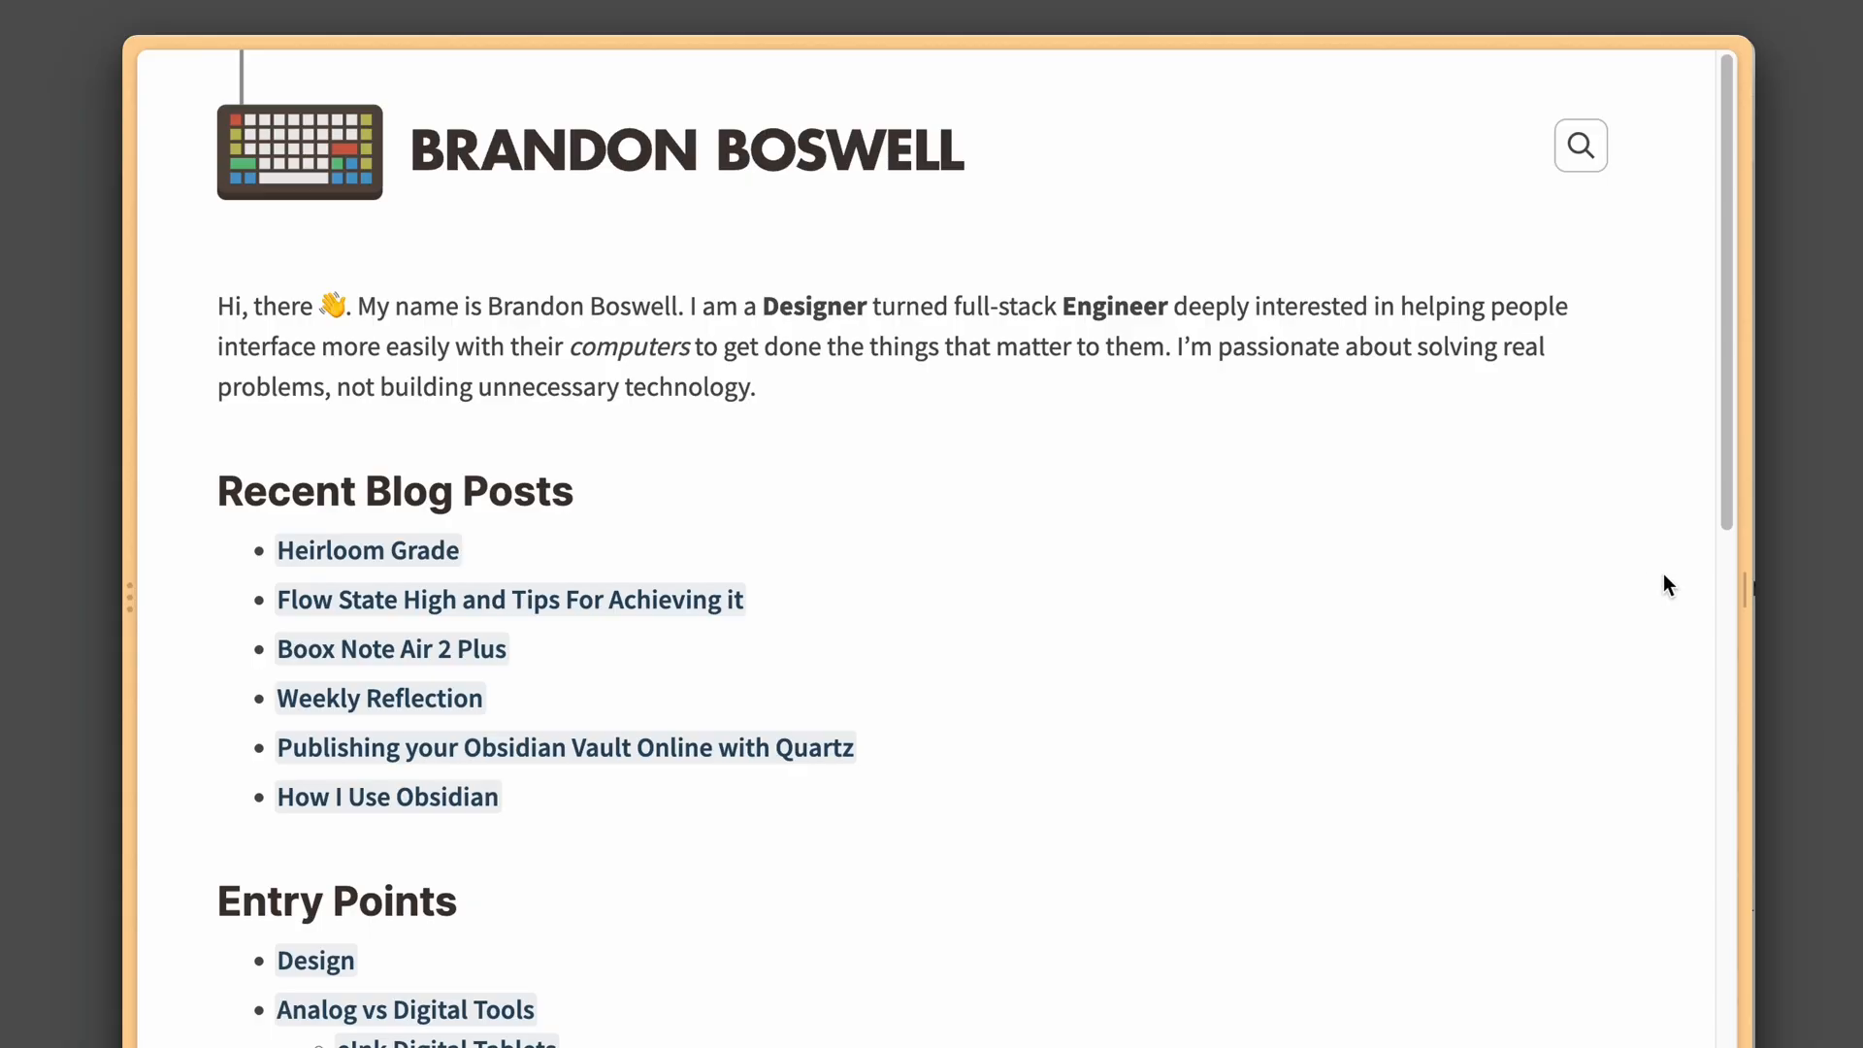
Scroll the home page through Recent Blog Posts and Entry Points down to Favorites
{"action": "scroll", "scroll_direction": "down", "scroll_amount": 3}
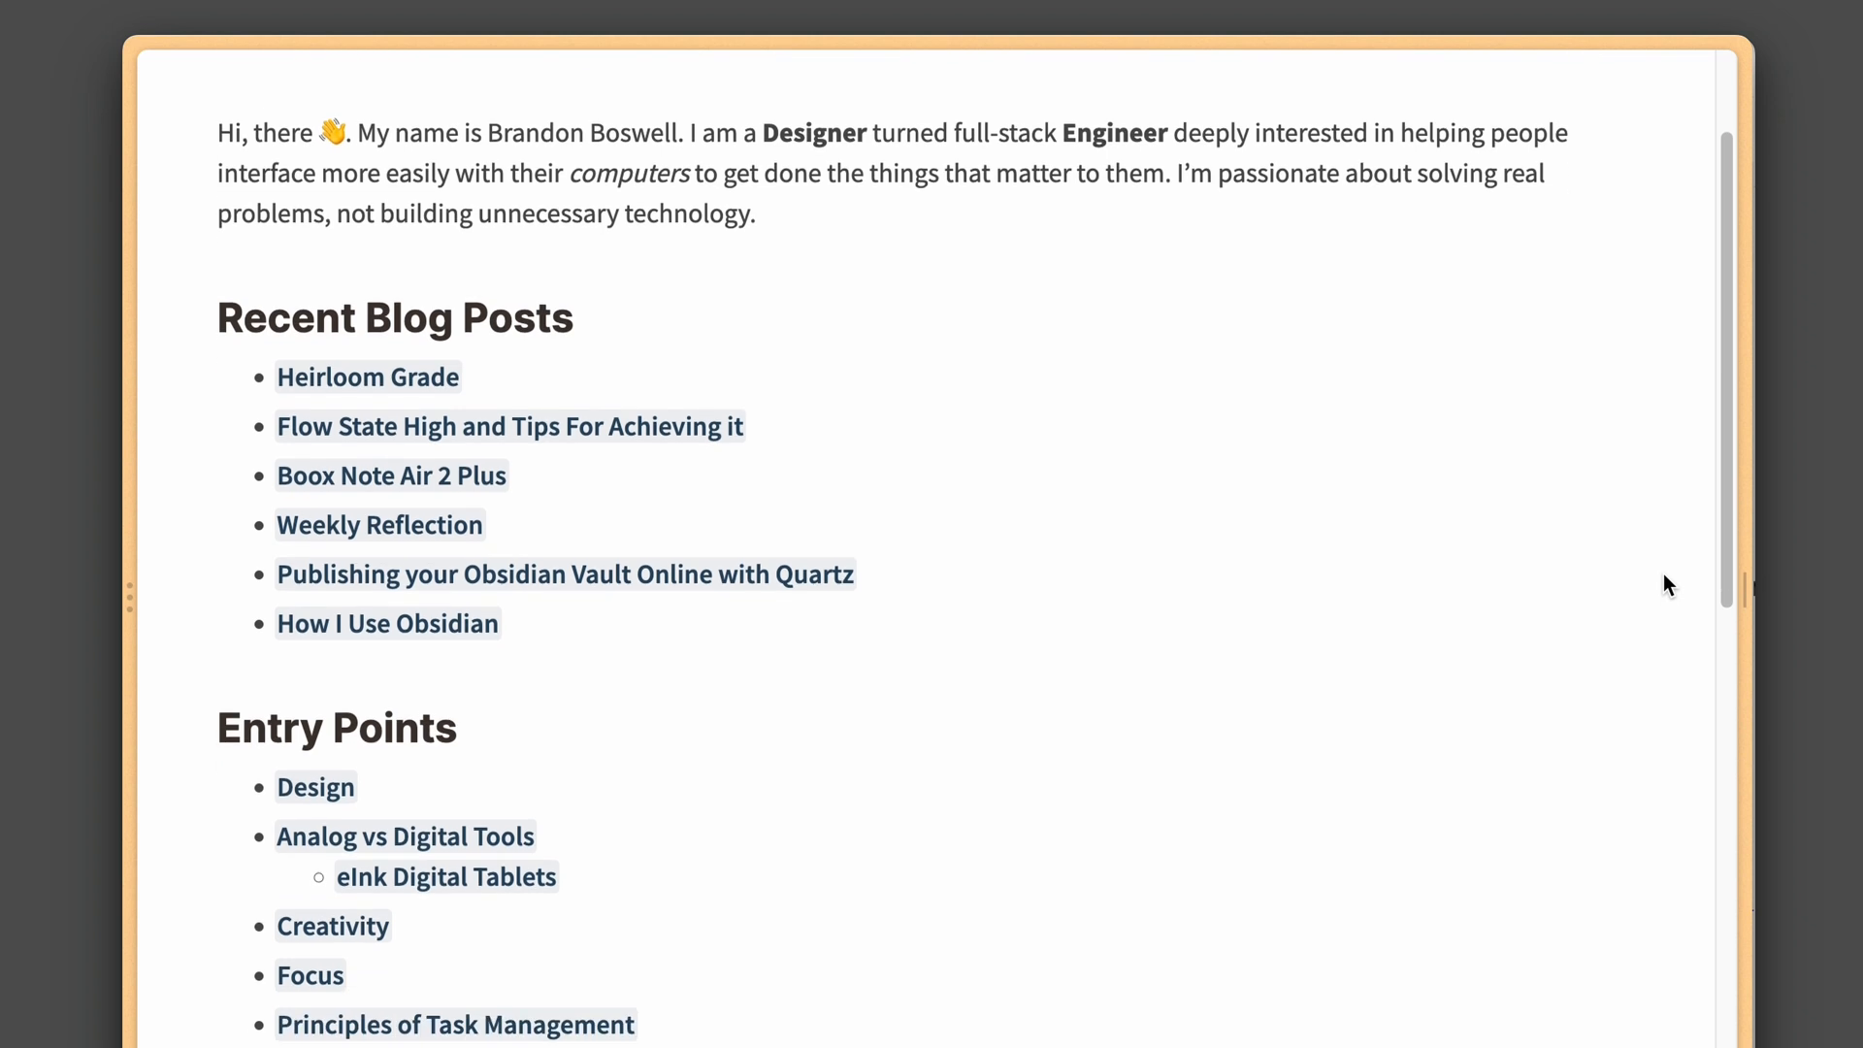
{"action": "scroll", "scroll_direction": "down", "scroll_amount": 3}
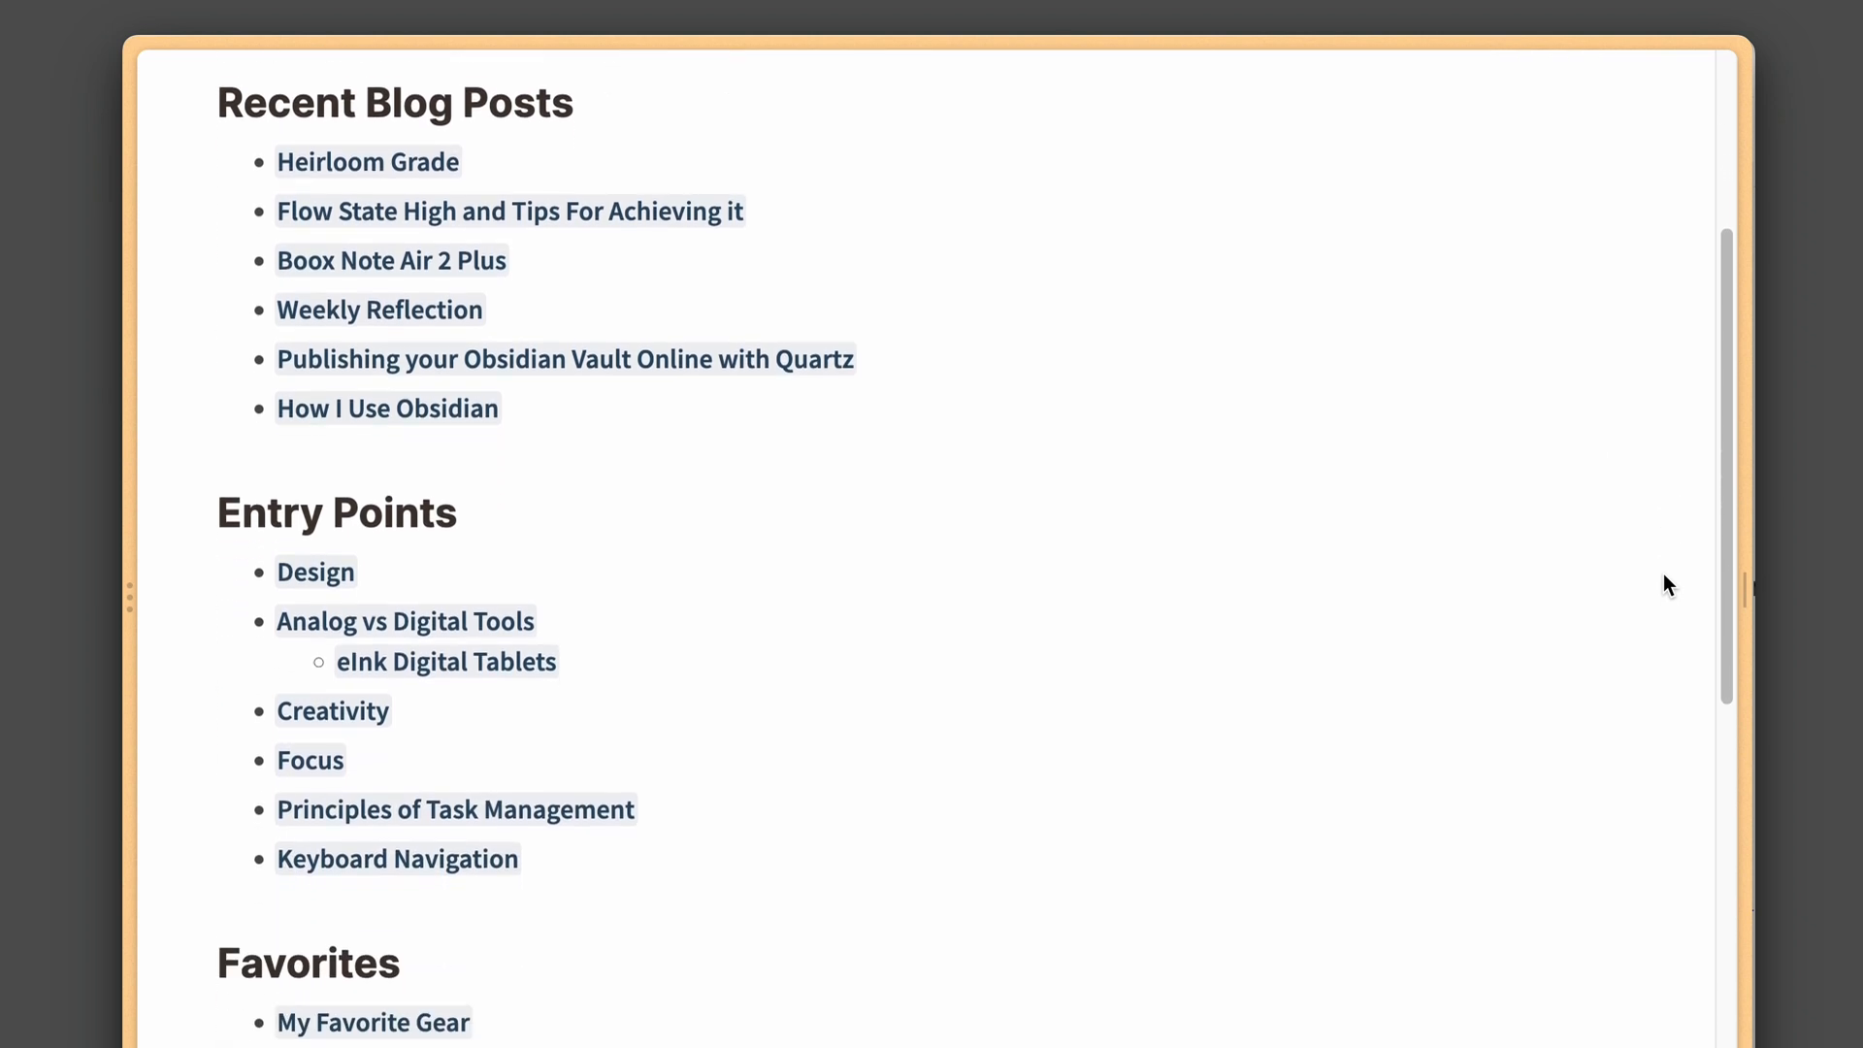
{"action": "scroll", "scroll_direction": "down", "scroll_amount": 3}
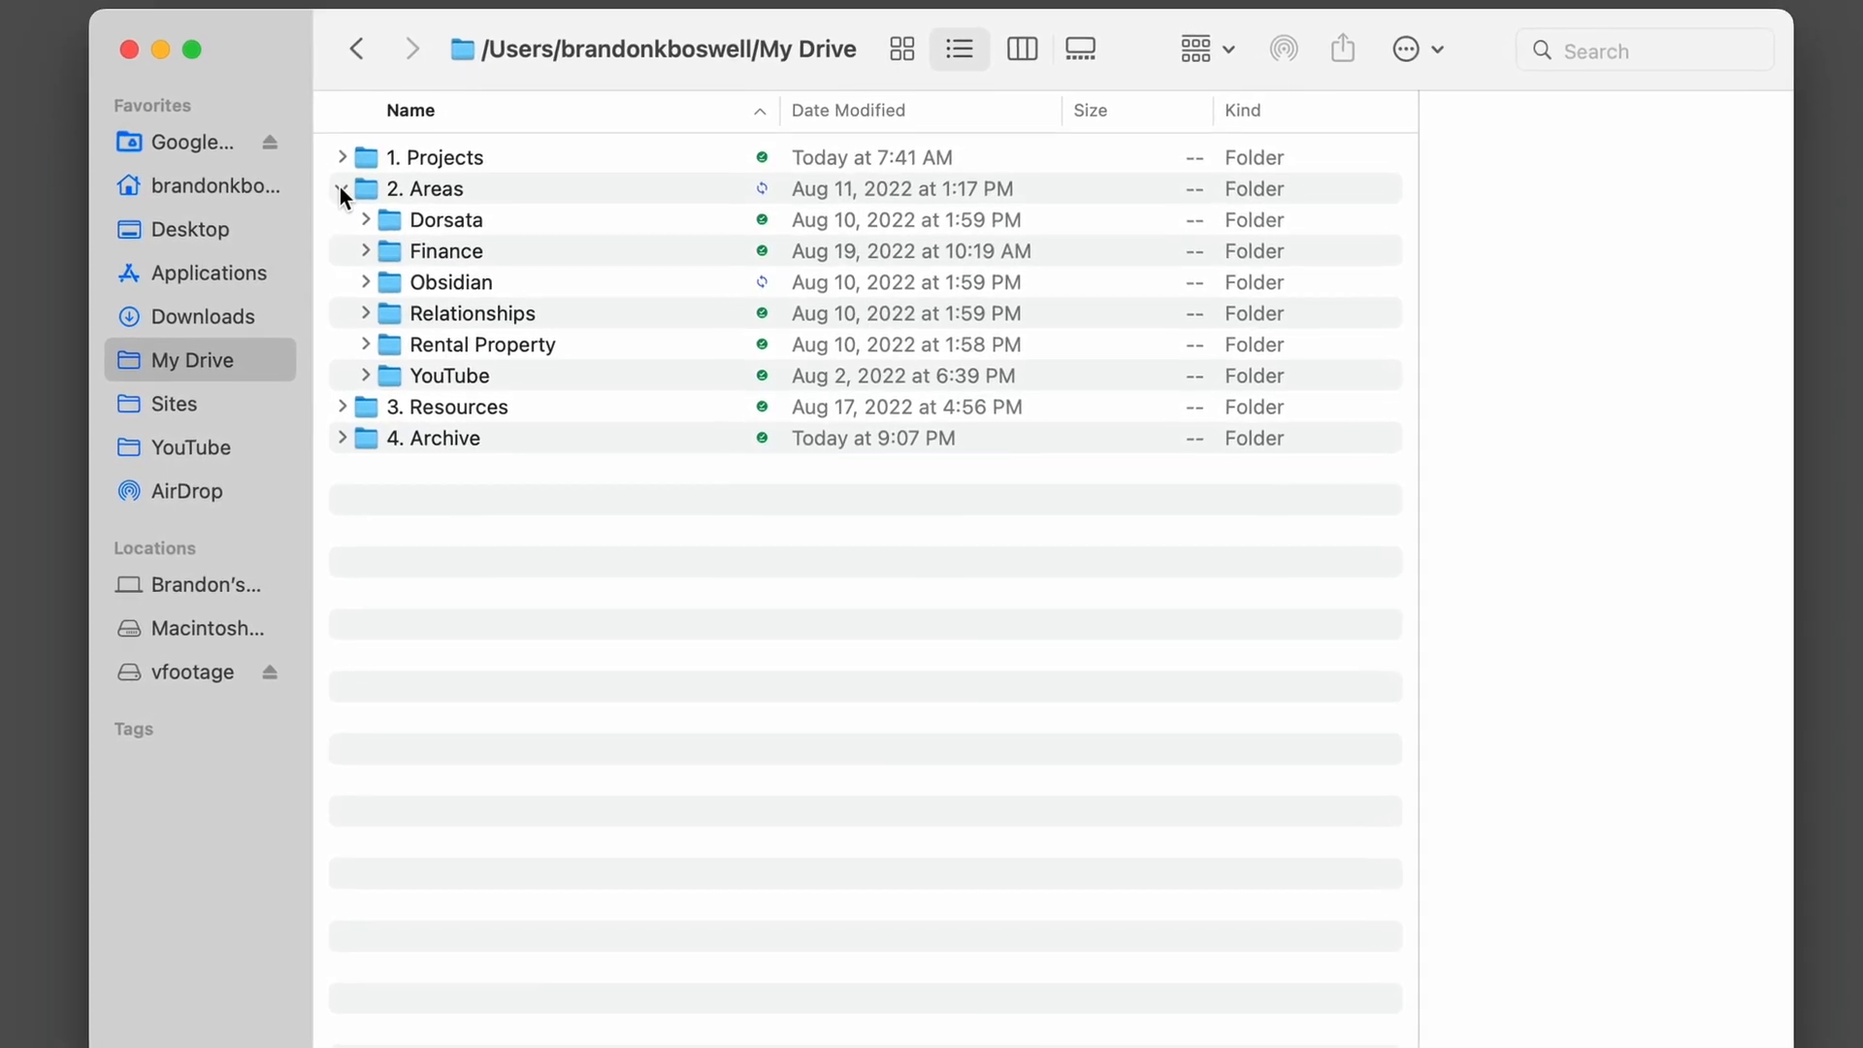
Expand YouTube, collapse 2. Areas, and expand 3. Resources to see its subfolders
{"action": "left_click", "coordinate": [363, 376]}
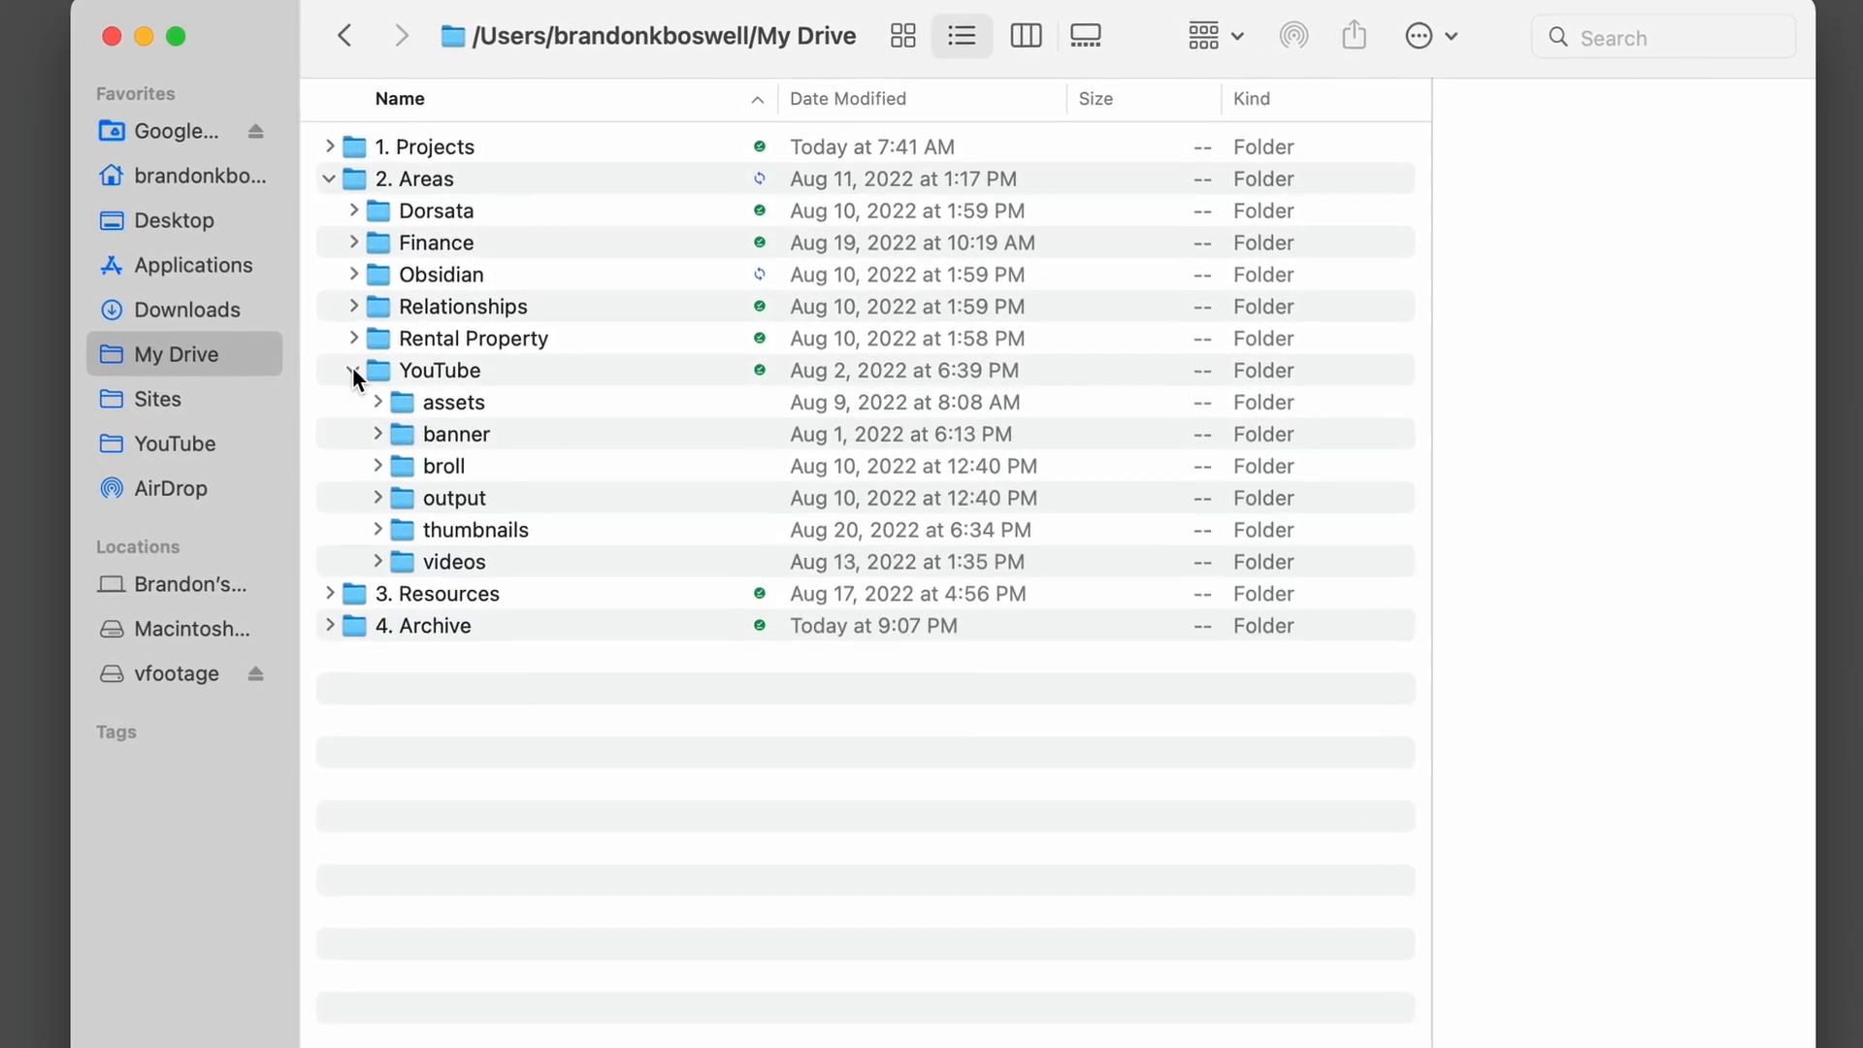
{"action": "left_click", "coordinate": [355, 371]}
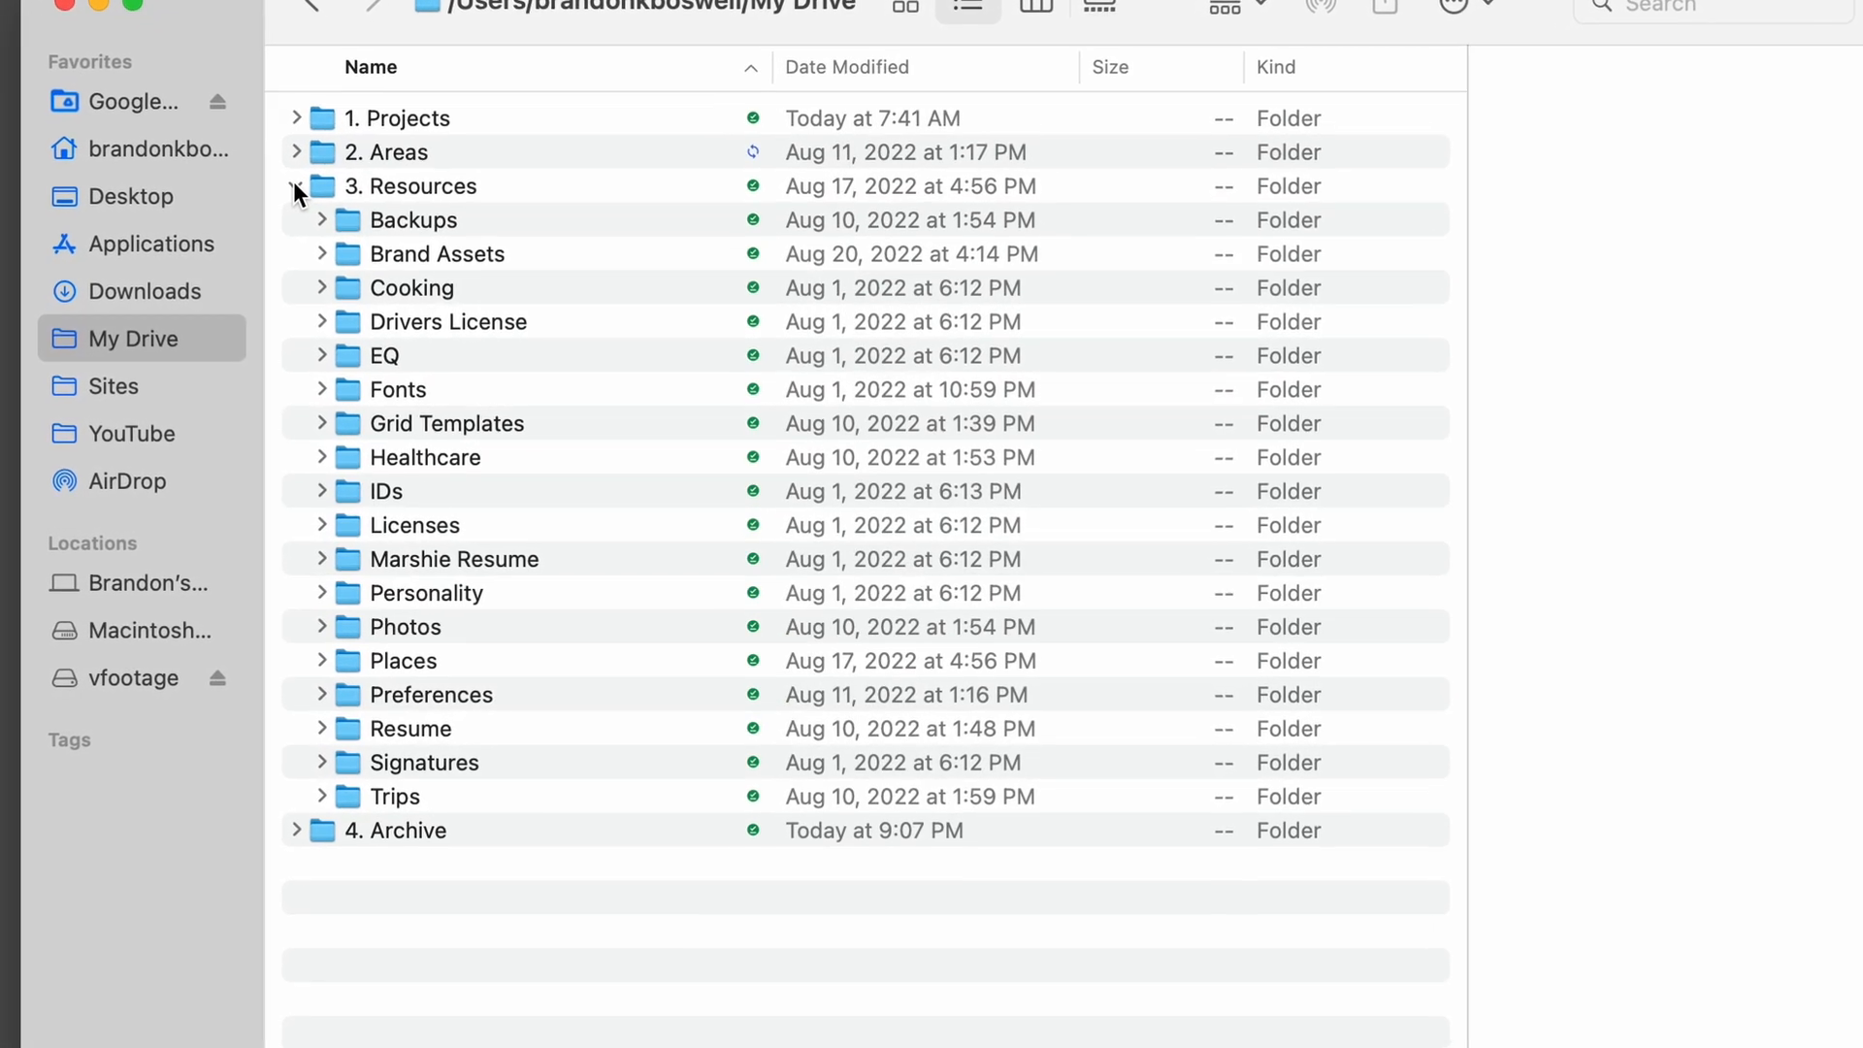
{"action": "left_click", "coordinate": [298, 186]}
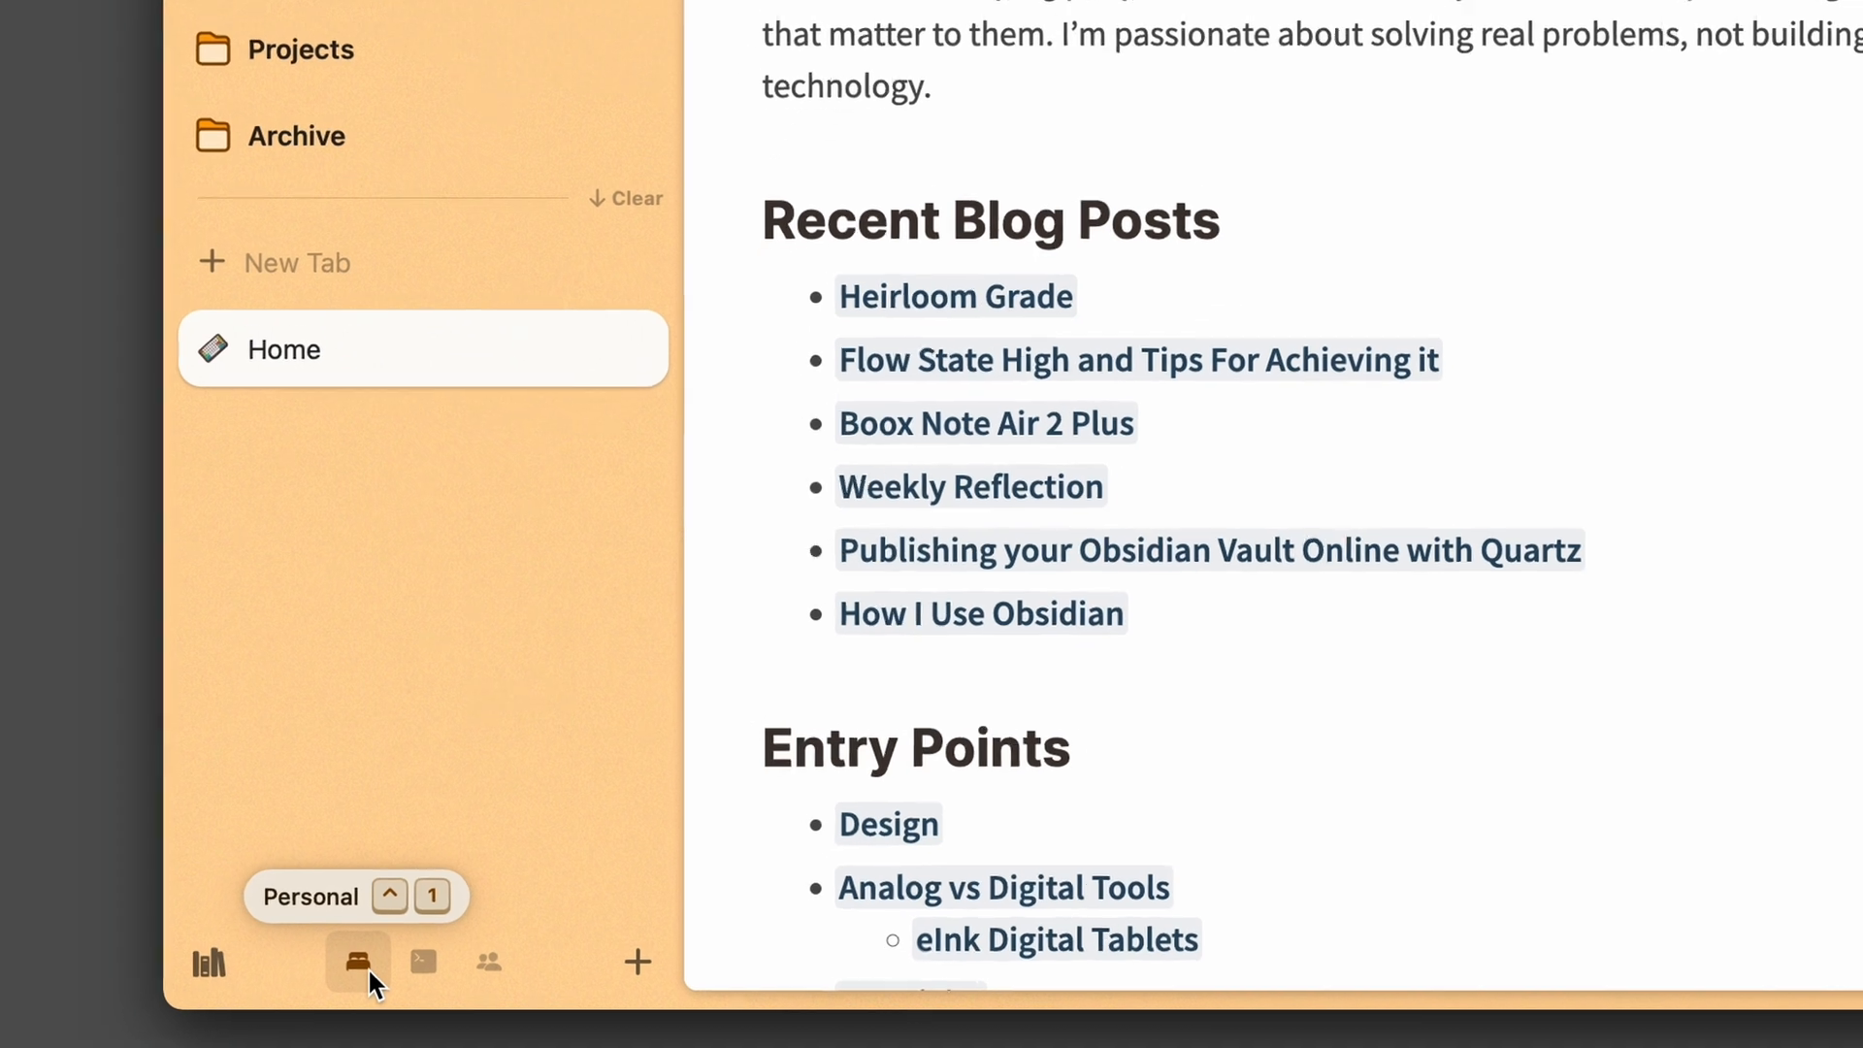
Move from the Personal space to the Work space, showing its expanded 1. Projects folder
{"action": "left_click", "coordinate": [422, 963]}
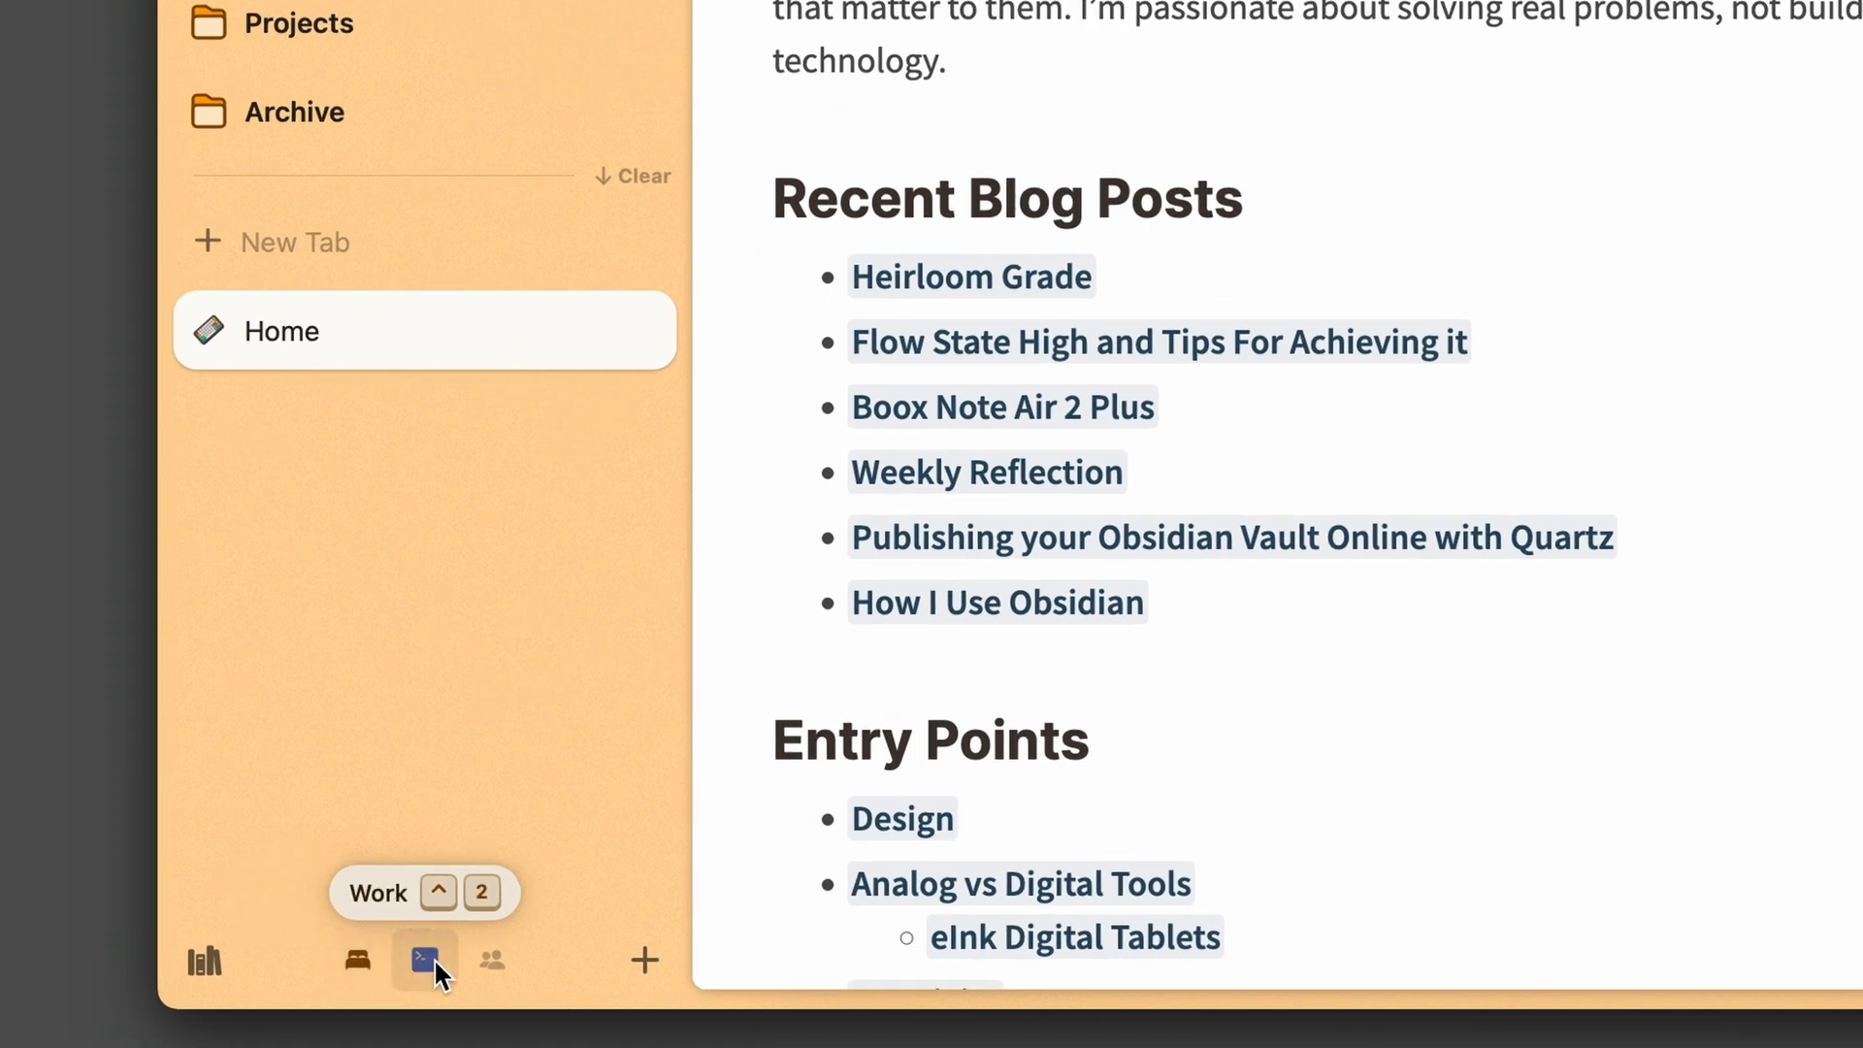
{"action": "left_click", "coordinate": [491, 960]}
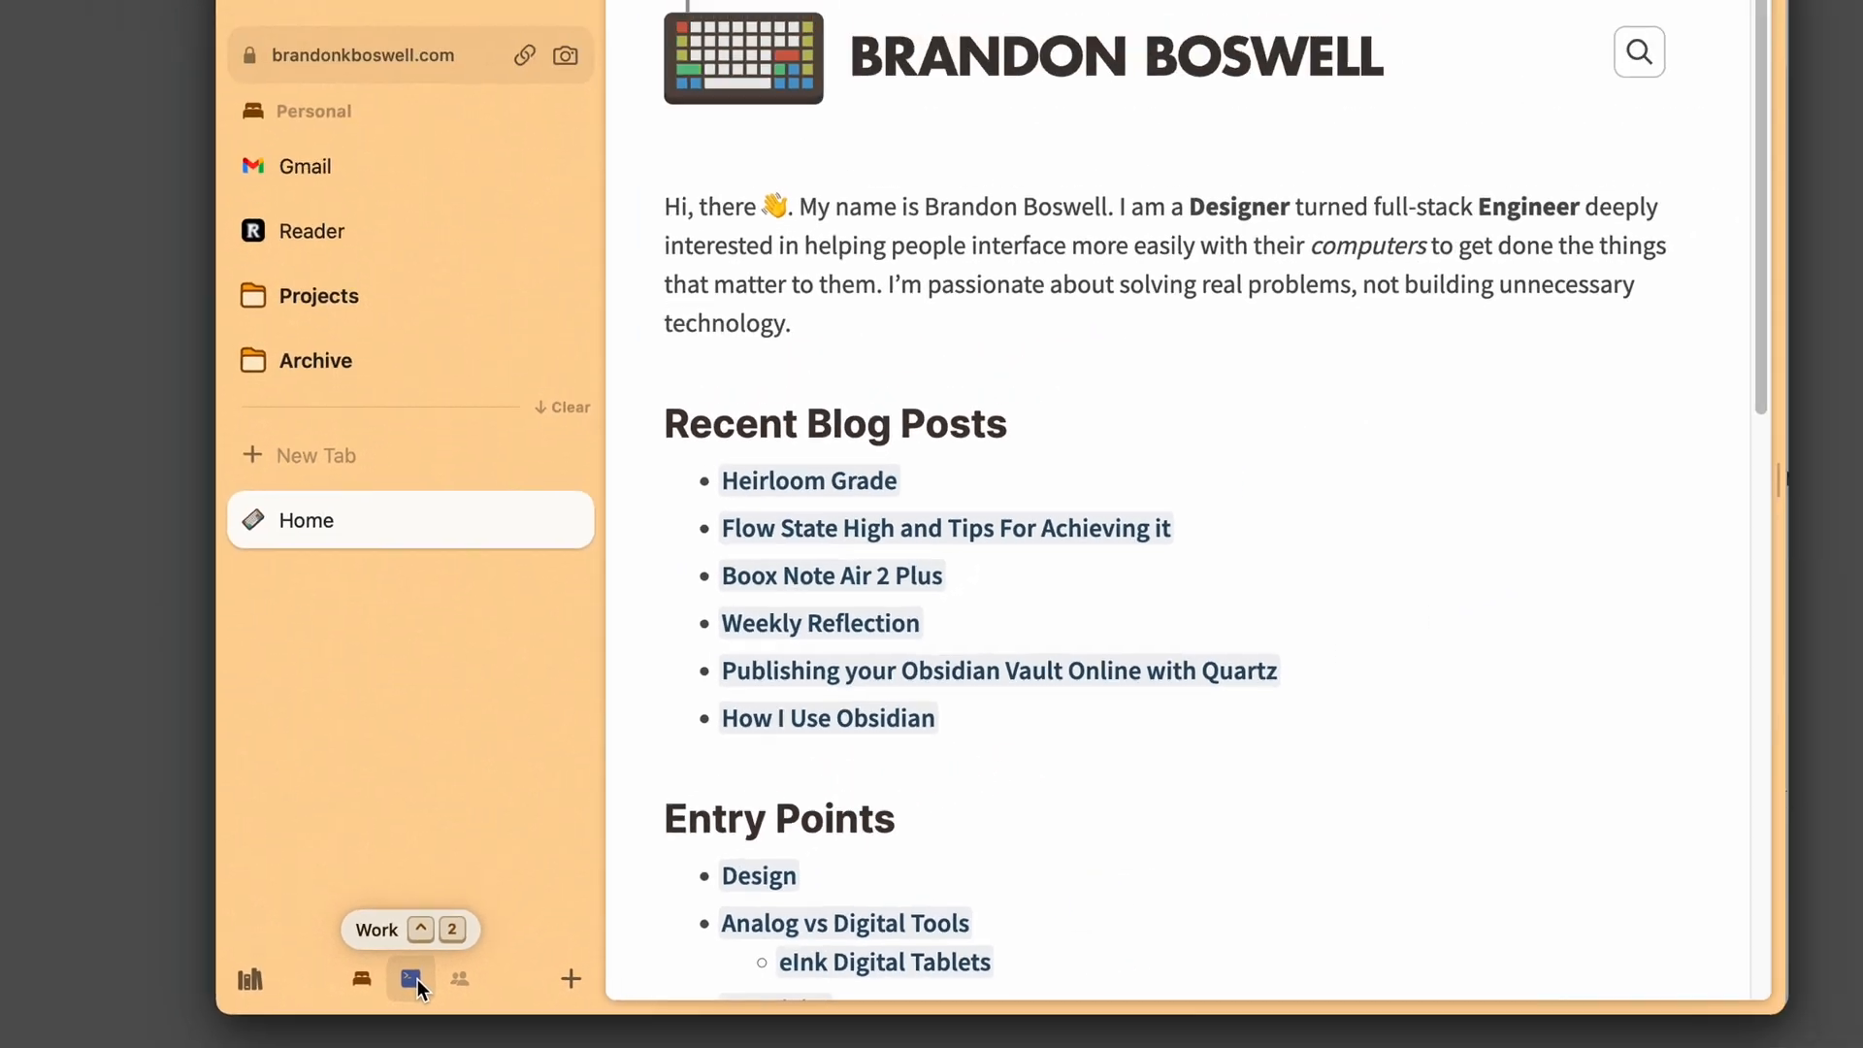
{"action": "left_click", "coordinate": [407, 977]}
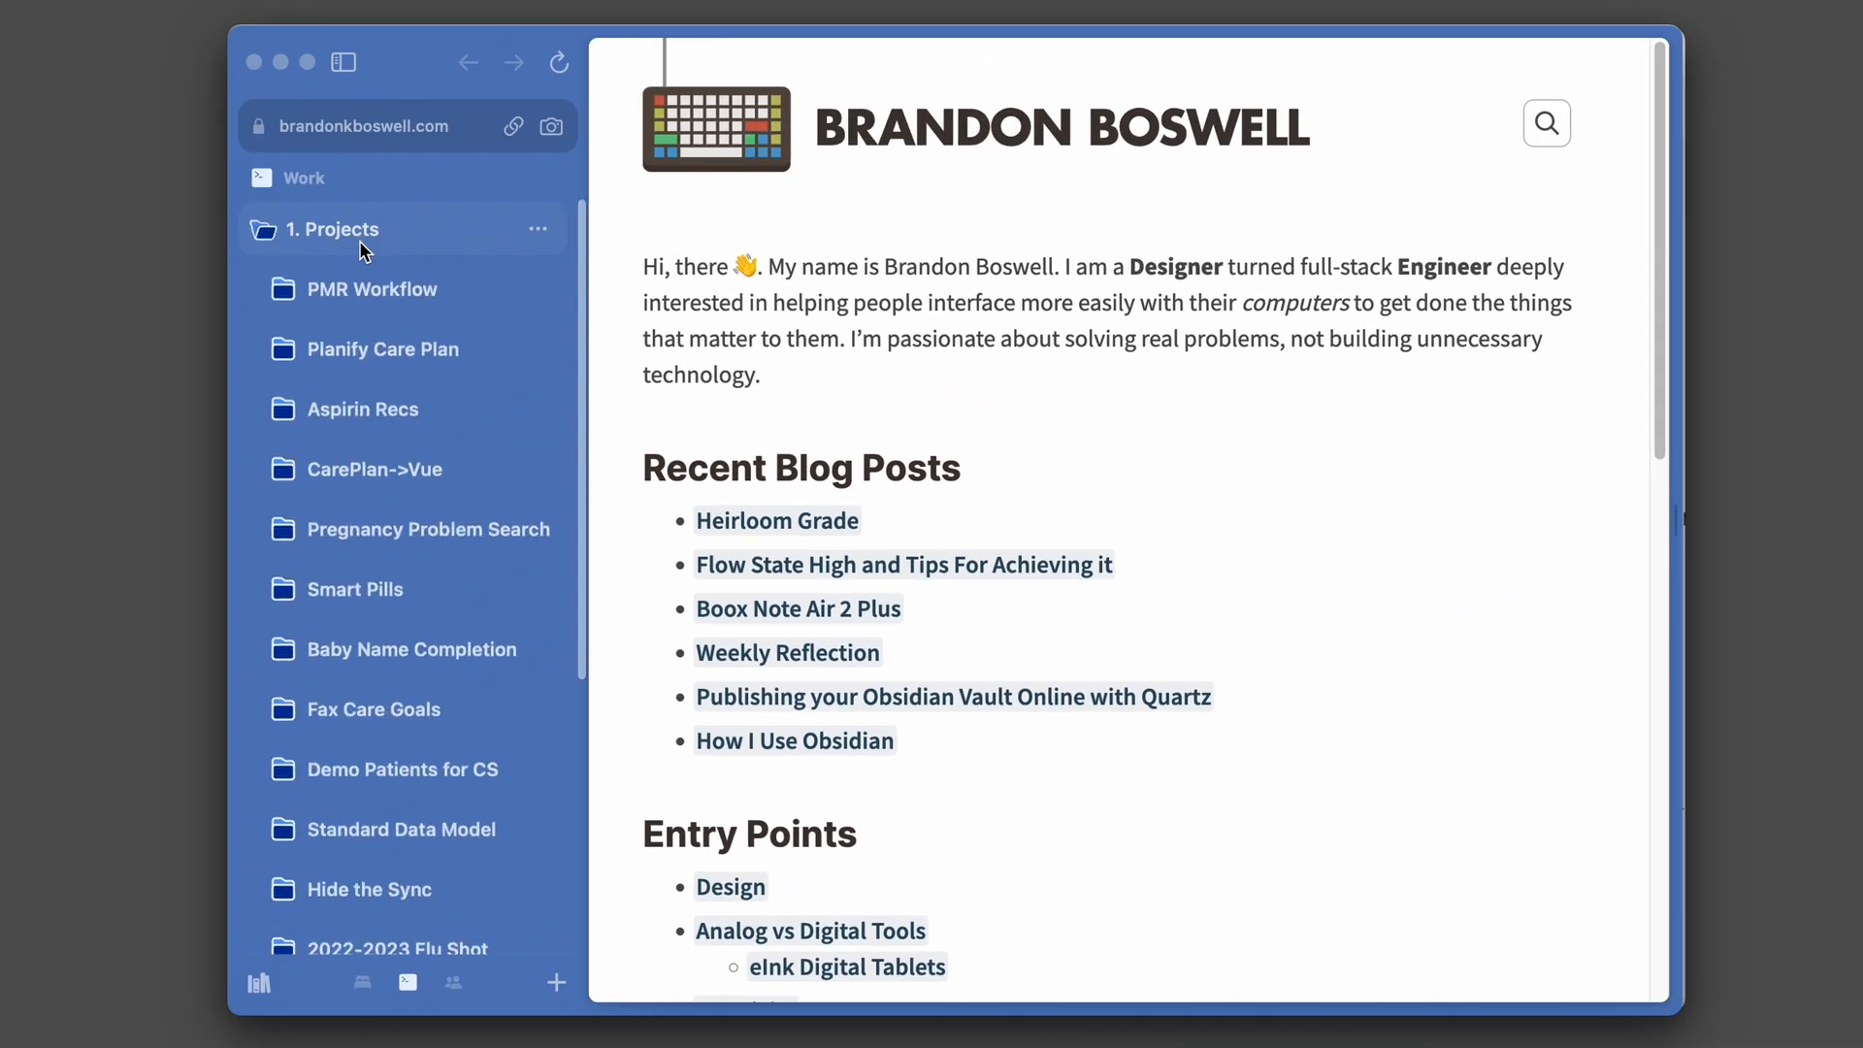